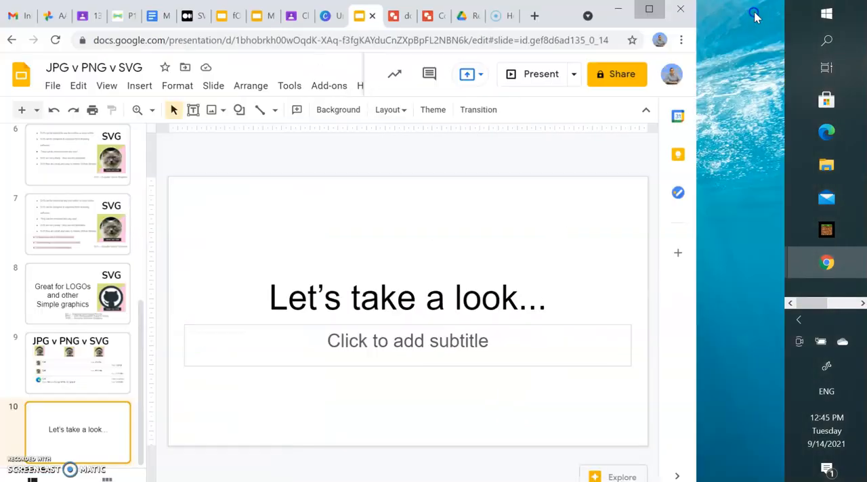
Switch from the Google Slides deck to the dot2 drawing.
click(526, 11)
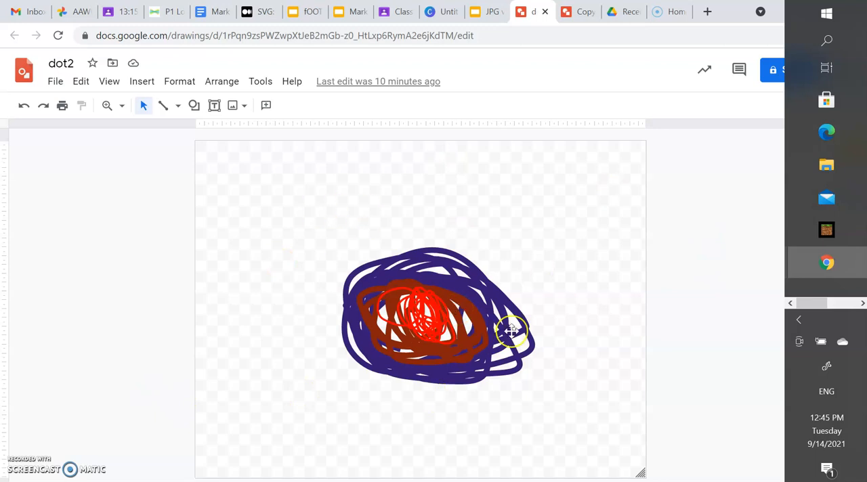
Switch to the Copy of One Colourful Dot drawing and download it as a JPEG.
click(533, 11)
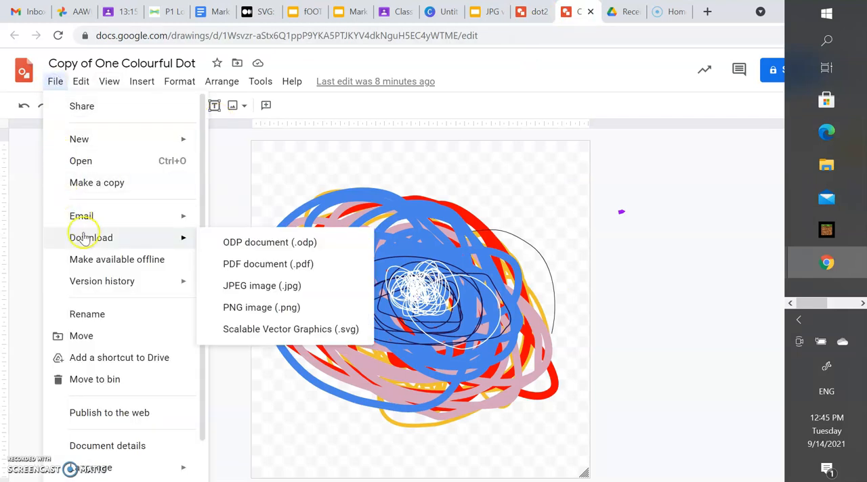
mouse_move(262, 285)
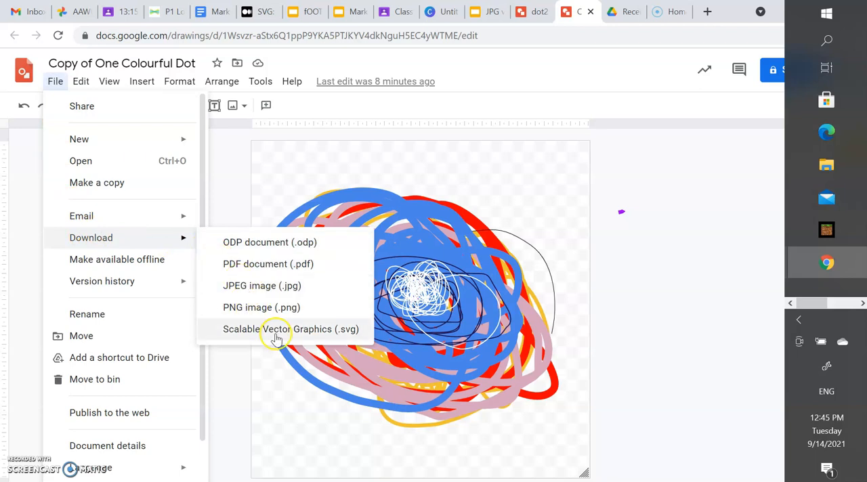
mouse_move(273, 284)
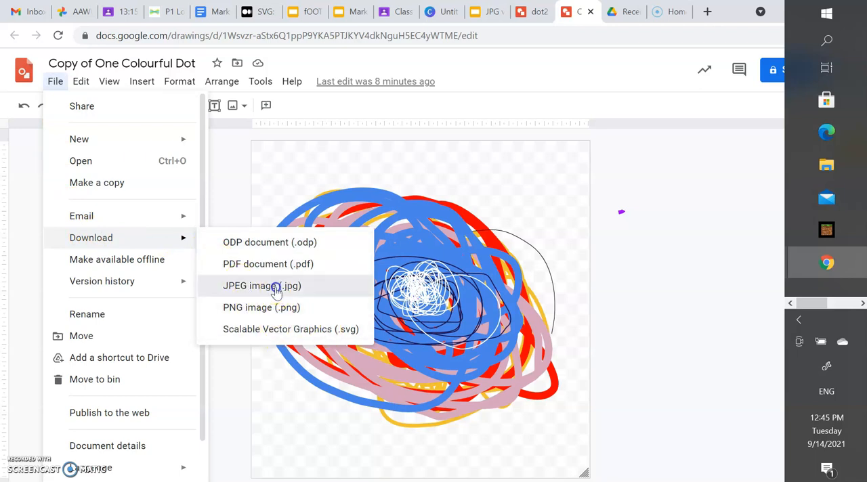
click(263, 284)
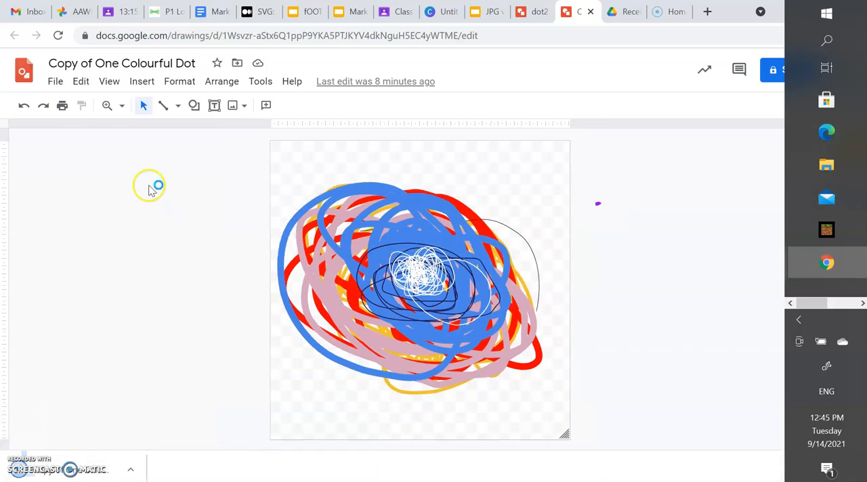
Download the same drawing again as PNG and as SVG via File > Download.
click(54, 81)
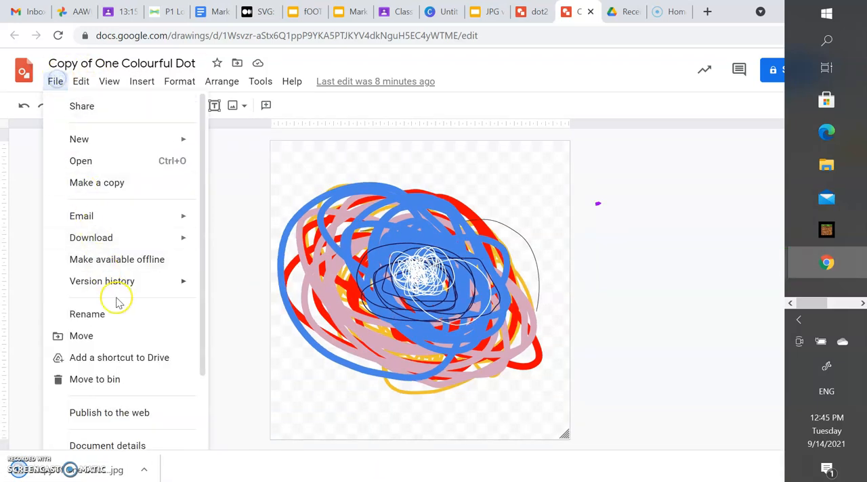
click(90, 238)
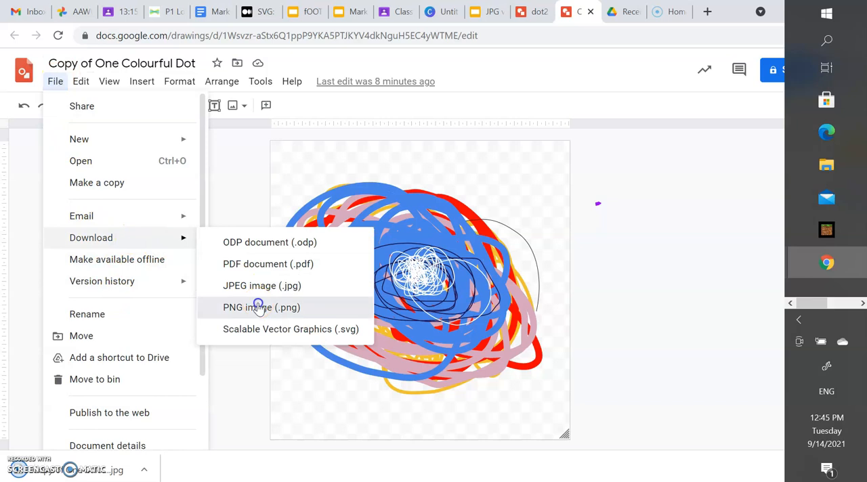
click(260, 306)
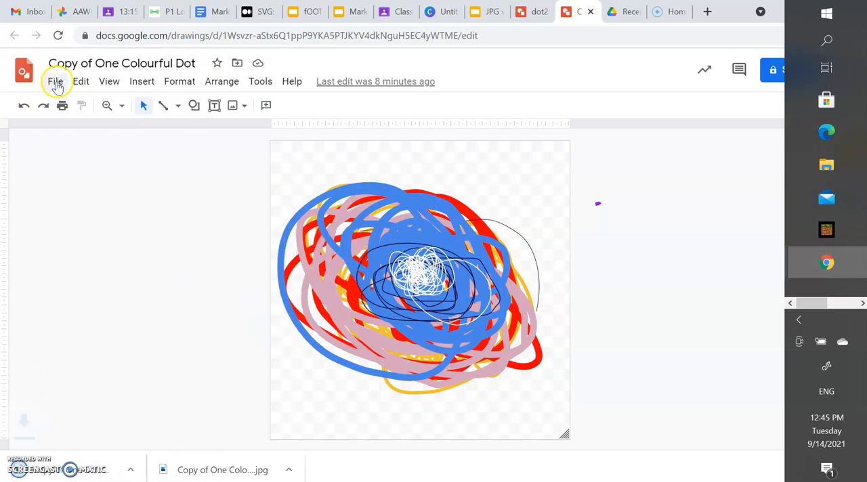
click(54, 81)
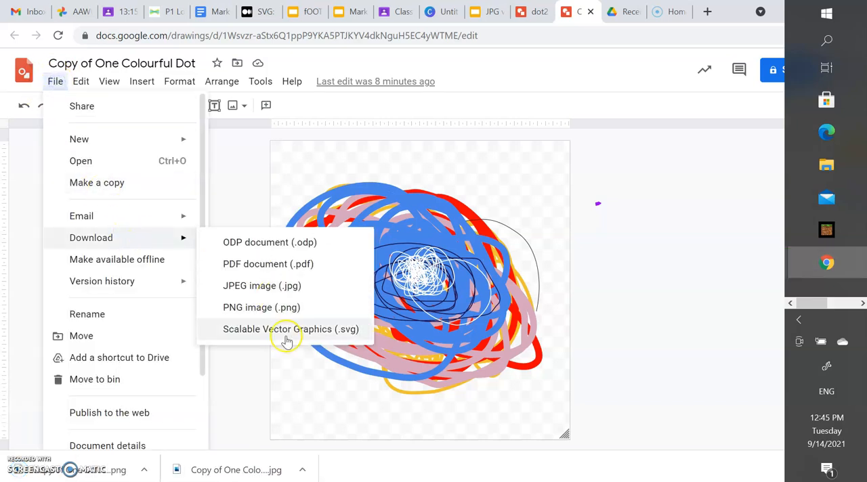
click(290, 328)
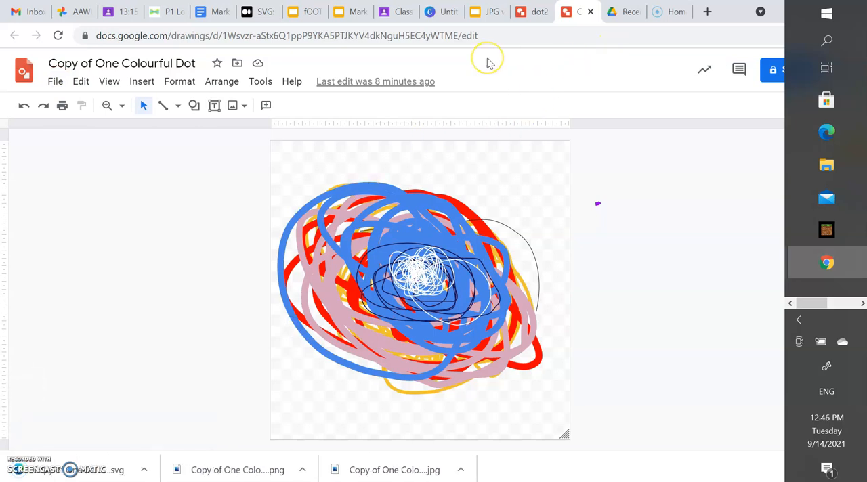
mouse_move(489, 62)
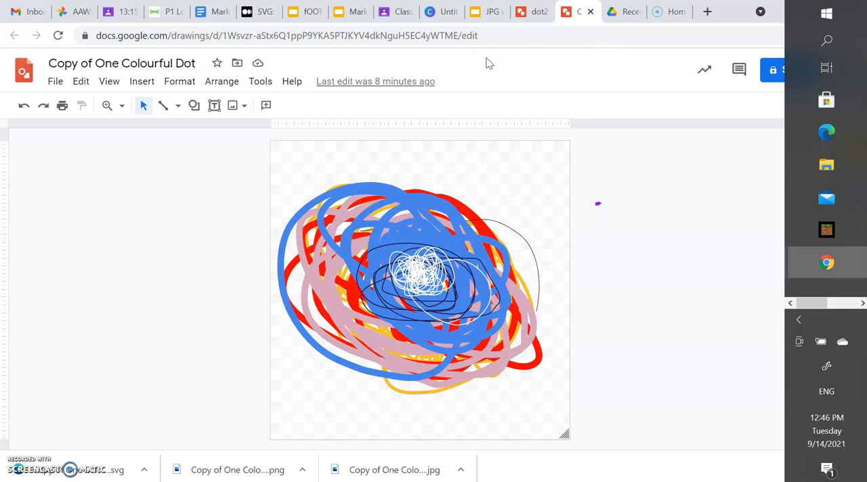
mouse_move(445, 11)
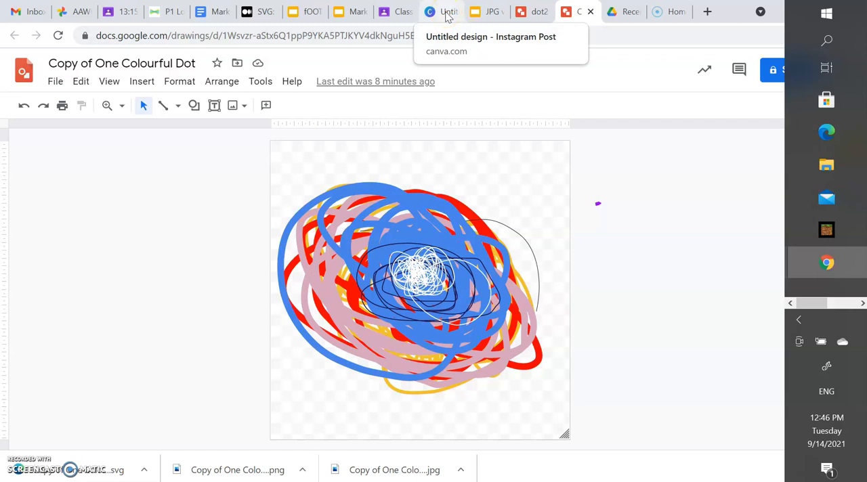
Switch to the Canva Instagram Post design and drag the downloaded dot files into Uploads.
click(440, 11)
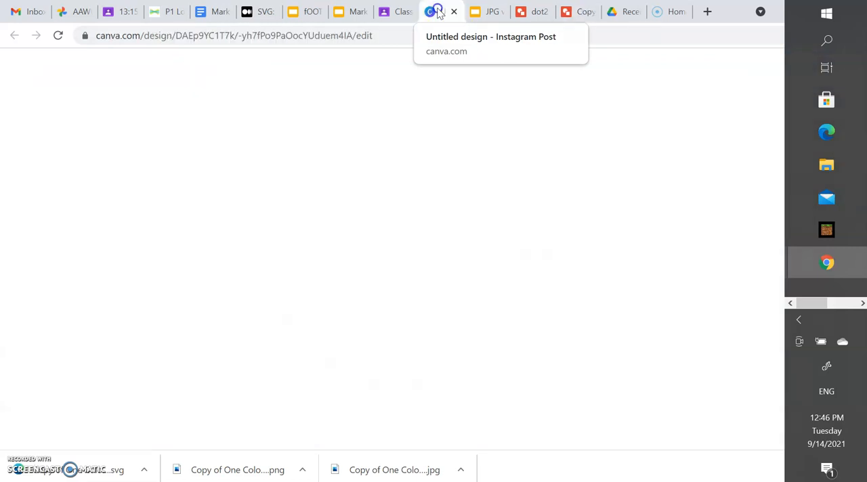
click(439, 11)
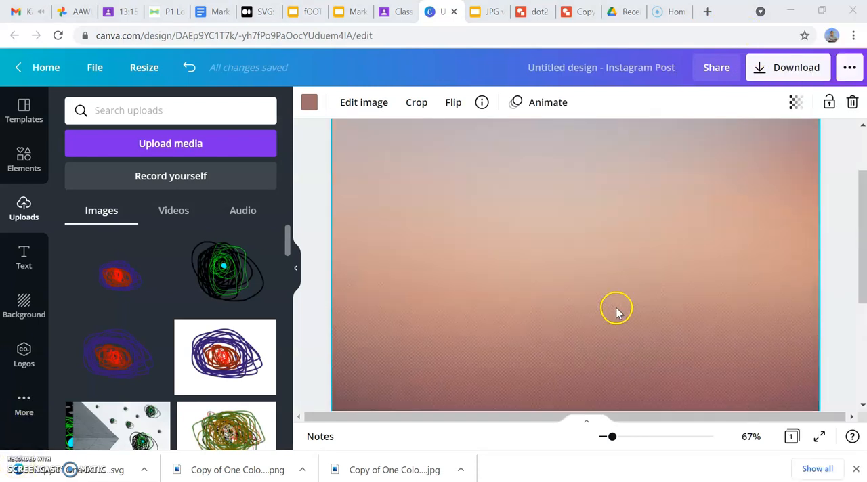
mouse_move(535, 281)
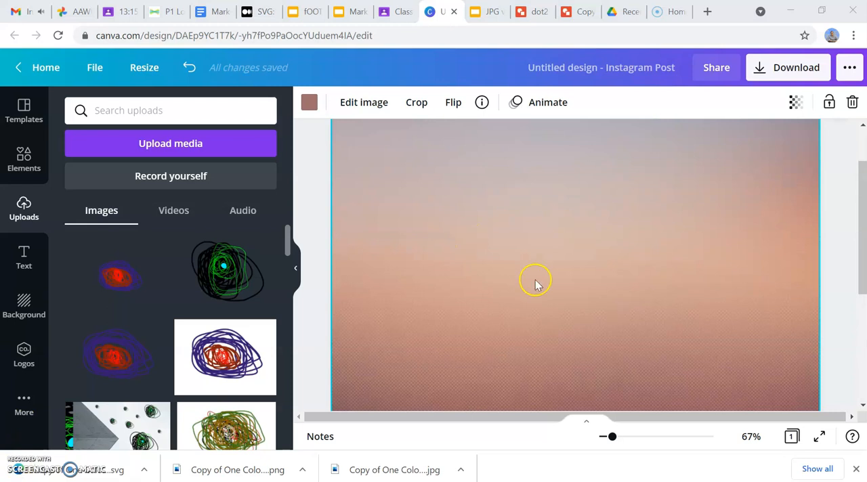
mouse_move(509, 320)
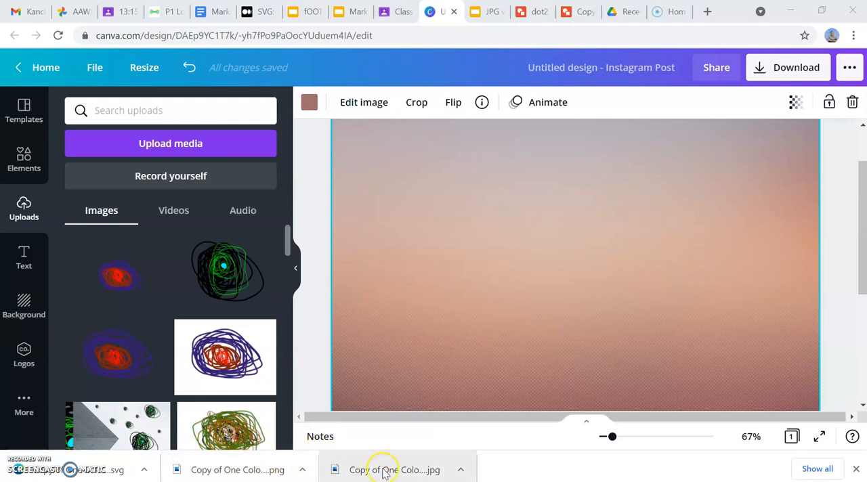
drag(382, 468, 170, 271)
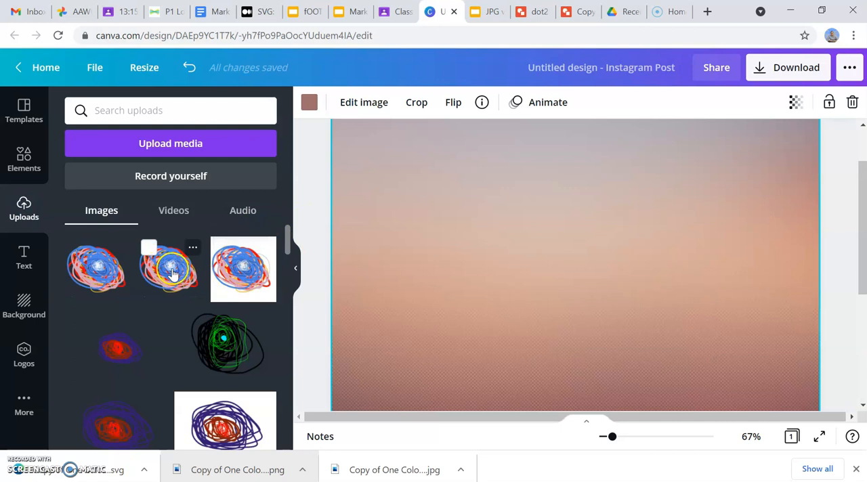
mouse_move(102, 268)
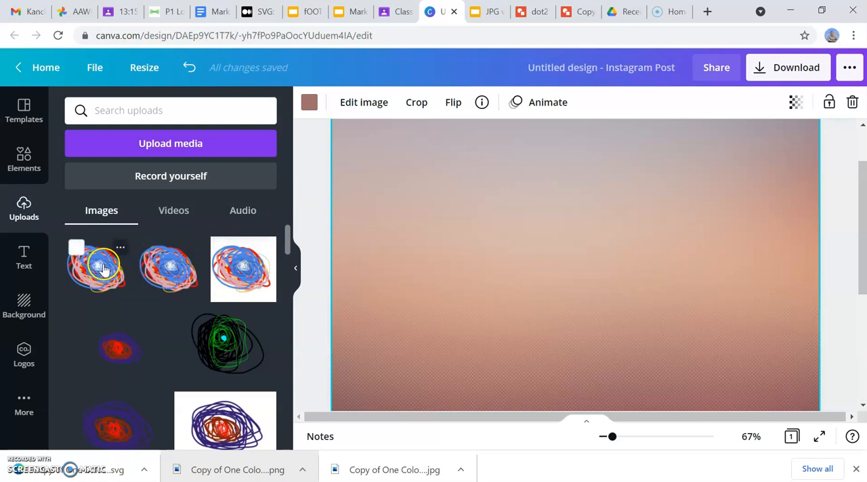
mouse_move(246, 288)
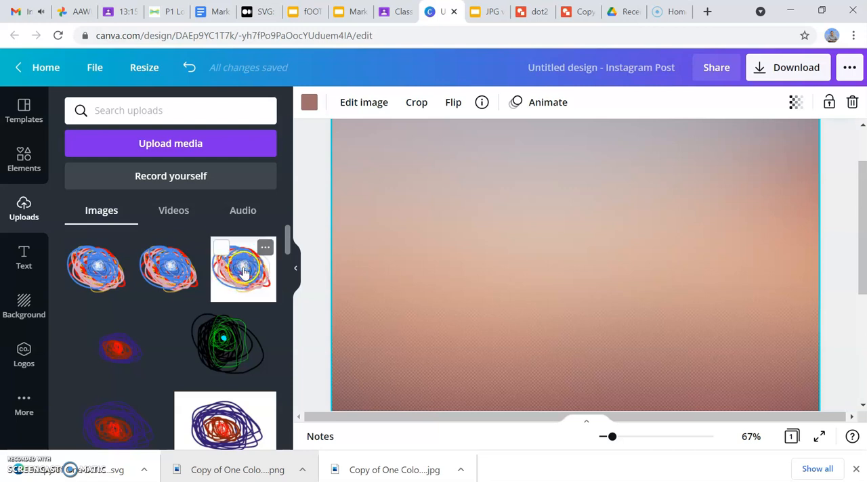
Add an uploaded dot image to the page and briefly check the download settings.
click(244, 268)
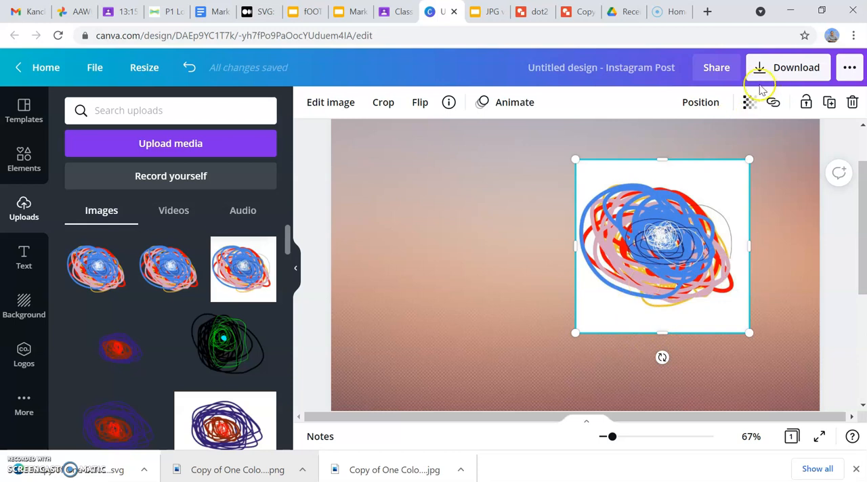
click(797, 67)
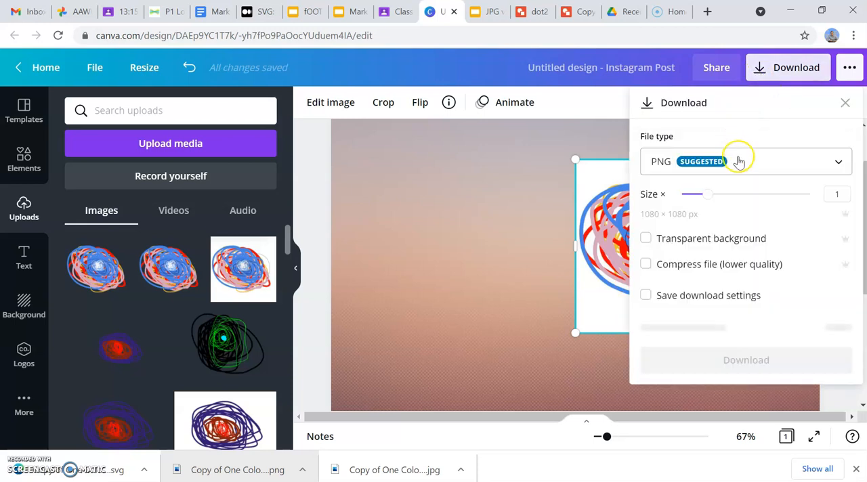
click(739, 161)
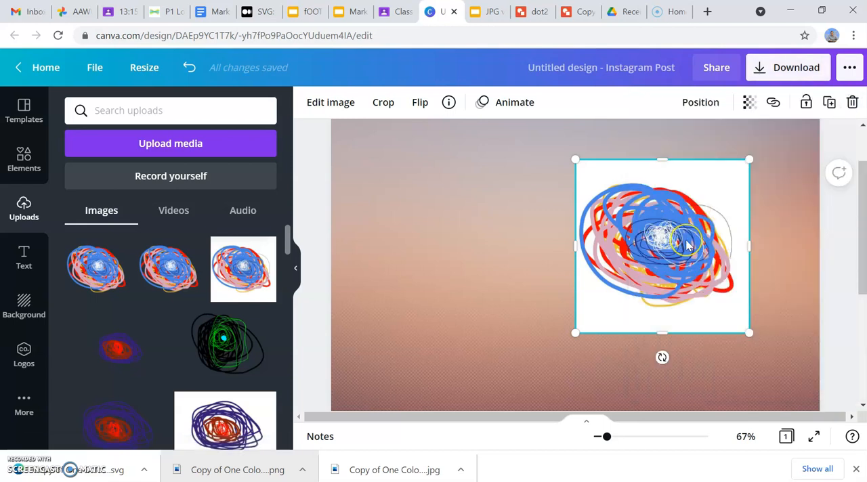
mouse_move(701, 229)
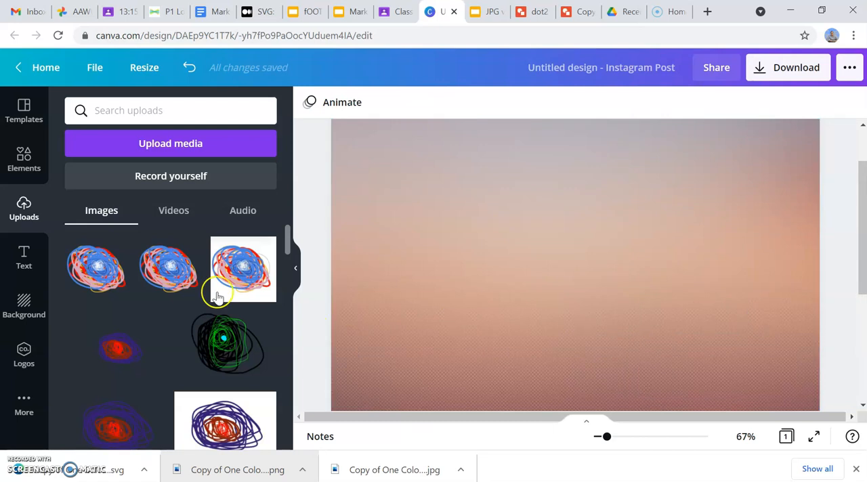
Add another uploaded dot image and shrink it into the lower-left area.
click(242, 268)
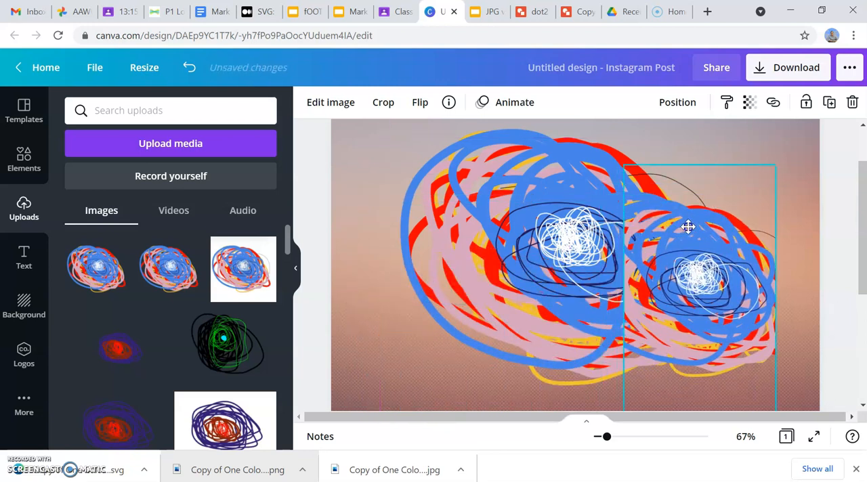
drag(689, 227, 604, 159)
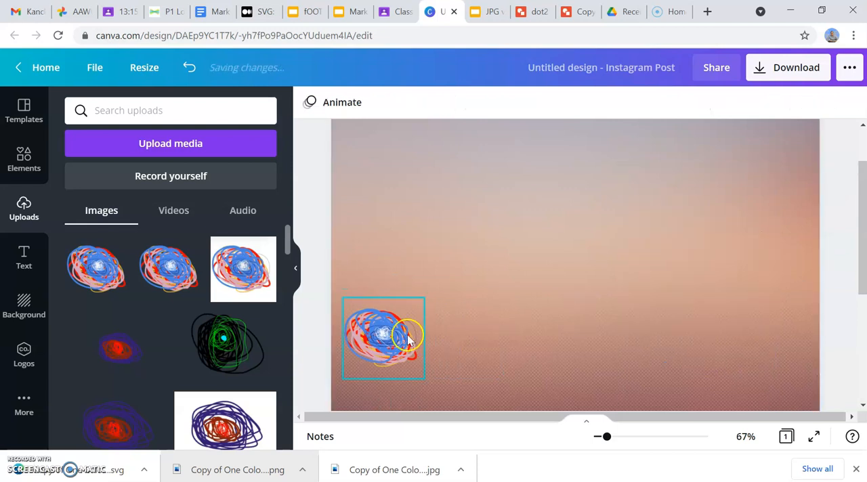
Zoom to about 472% on the dot's edges, then bring its white scribbled centre into view.
drag(383, 337, 555, 268)
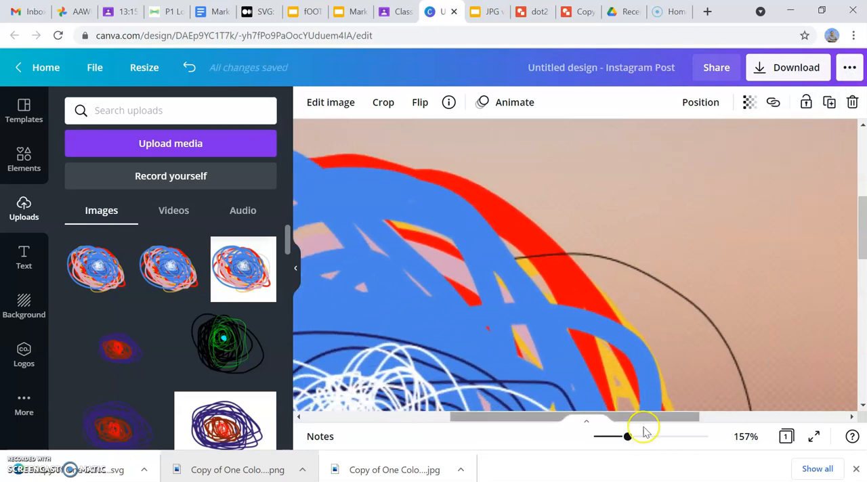
drag(629, 436, 661, 436)
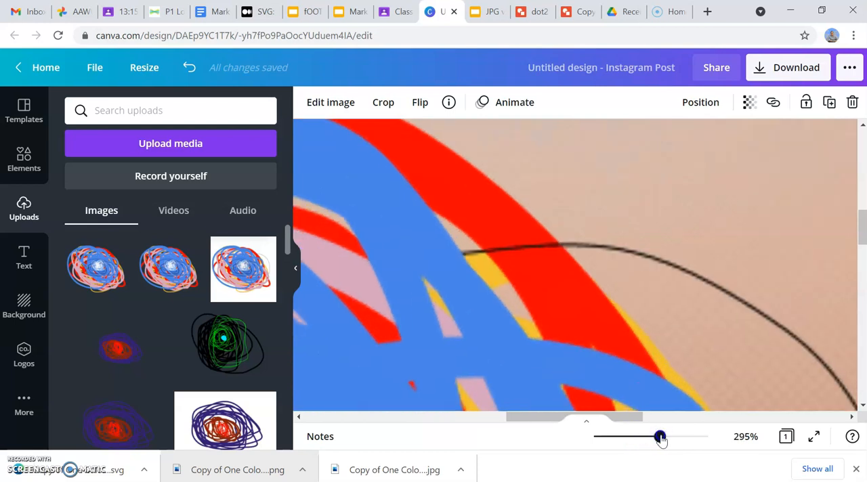
drag(661, 436, 691, 436)
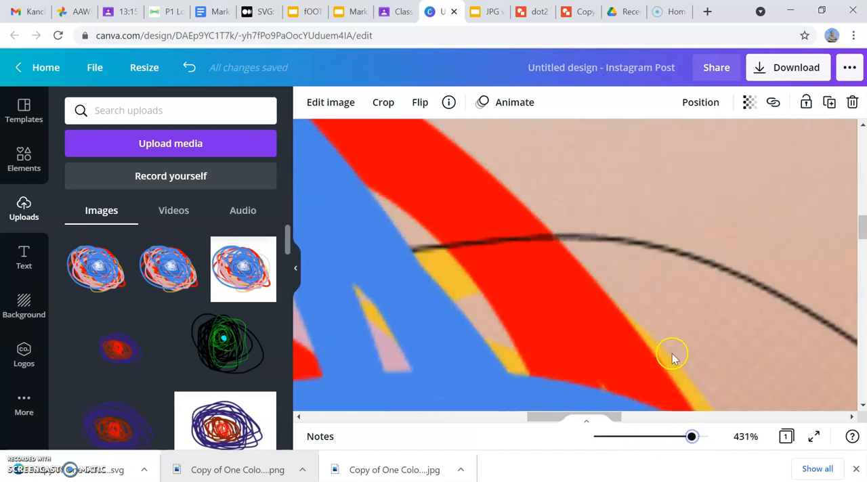
scroll(up, 3)
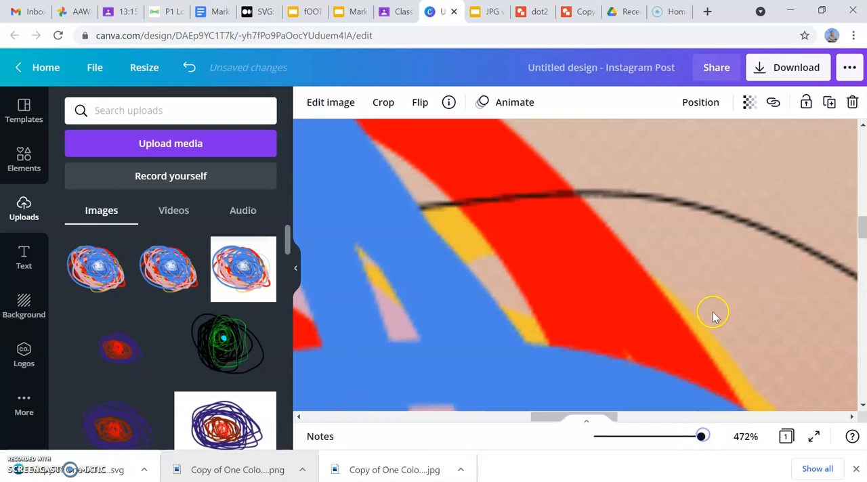
mouse_move(347, 281)
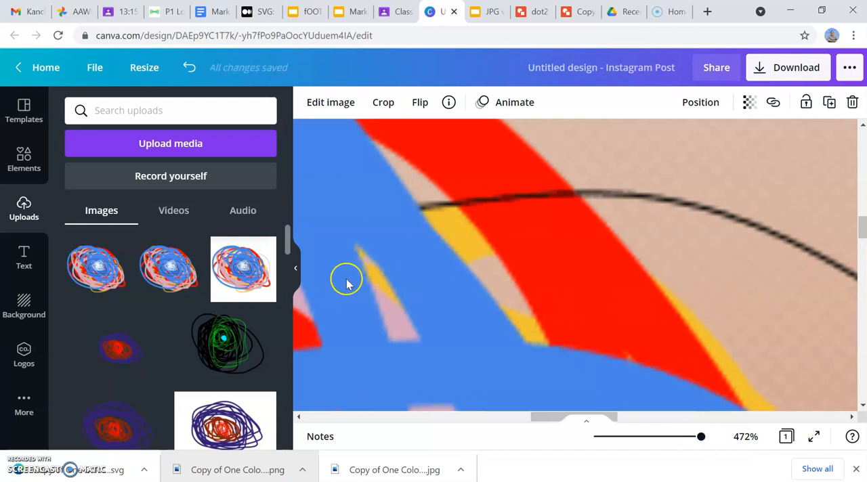
mouse_move(590, 252)
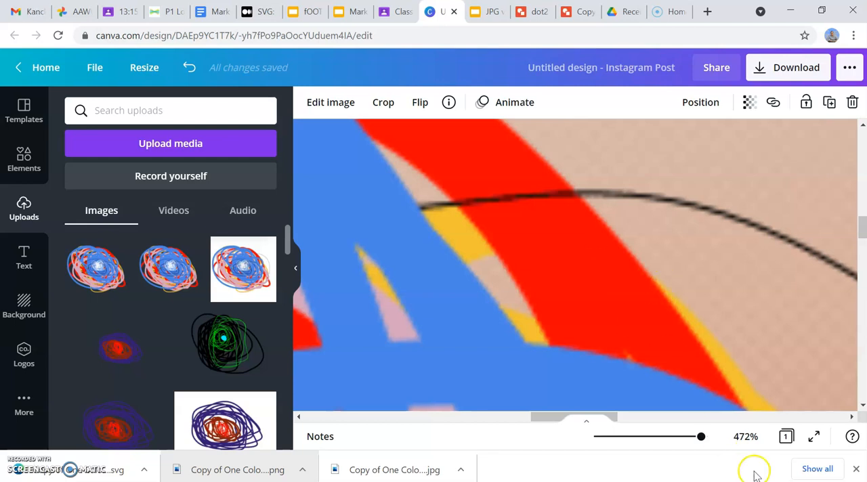
mouse_move(636, 283)
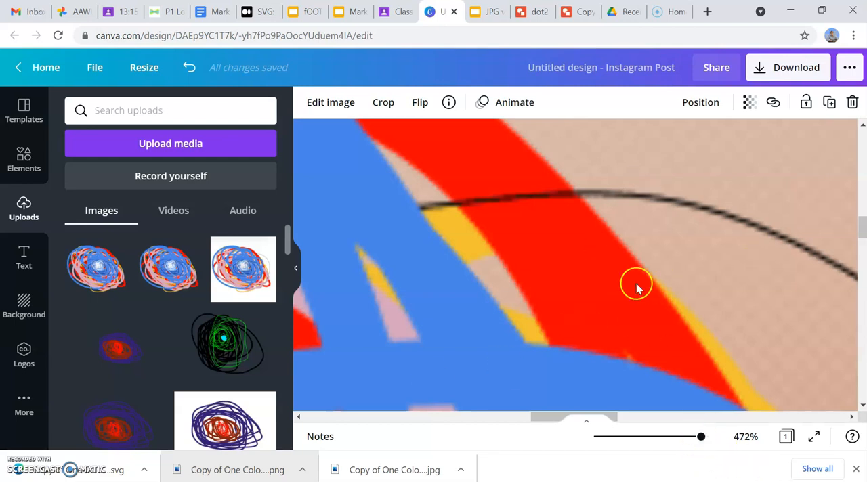
mouse_move(603, 406)
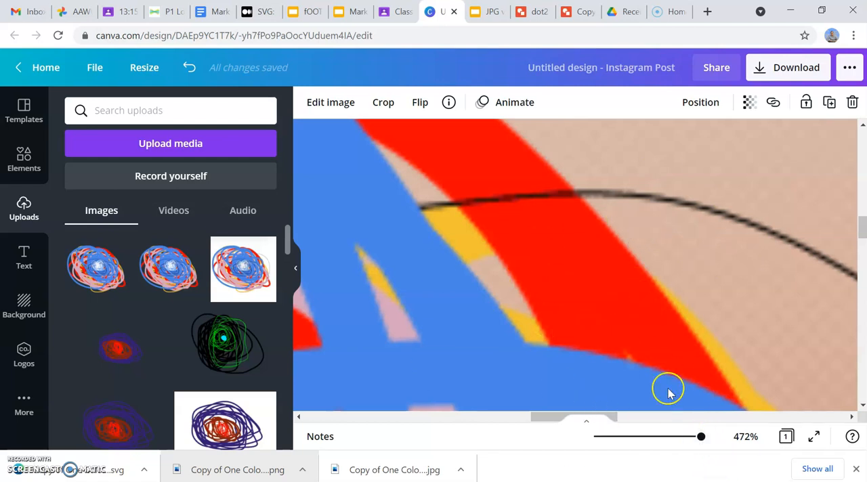
drag(666, 390, 680, 212)
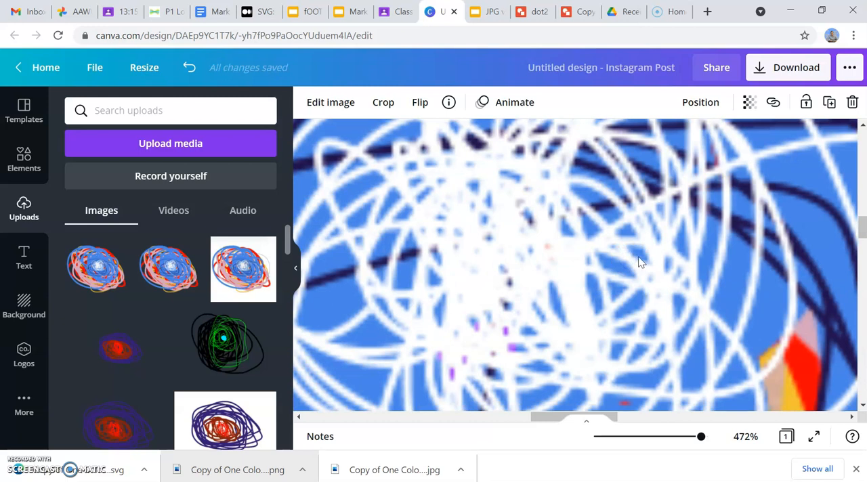
mouse_move(436, 257)
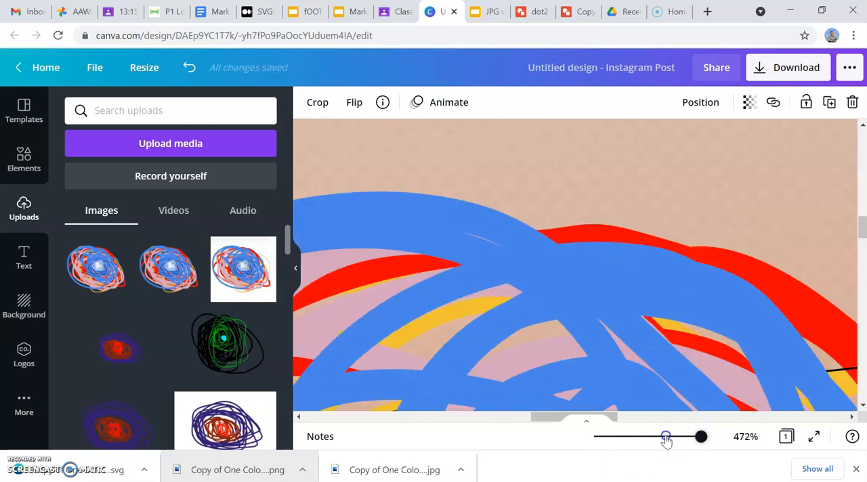
Zoom out, enlarge the dot image to fill the page, then zoom to about 500%.
drag(667, 437, 602, 436)
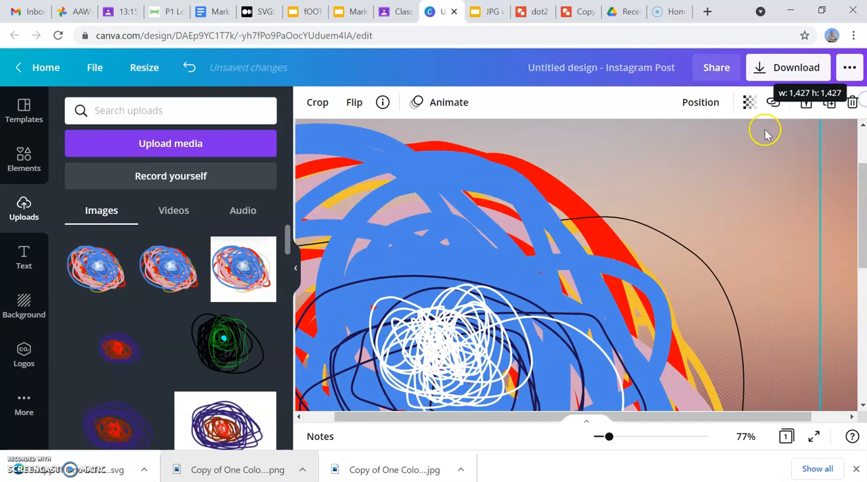
drag(765, 131, 761, 157)
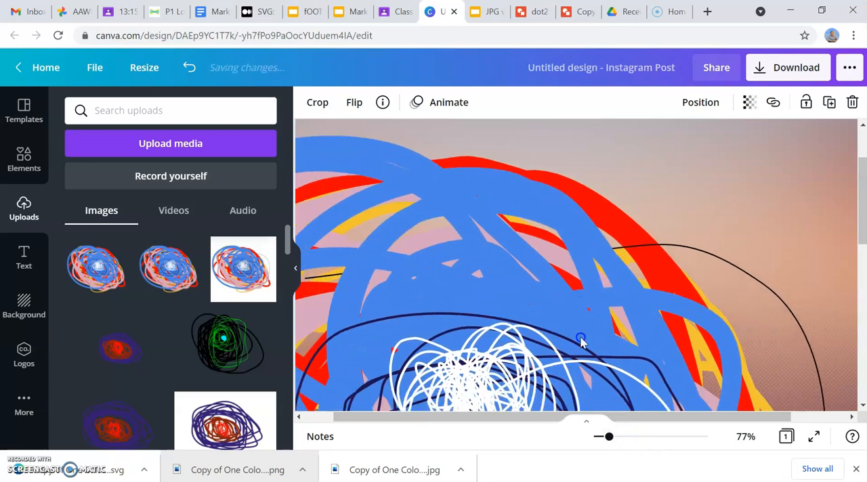
drag(604, 436, 626, 436)
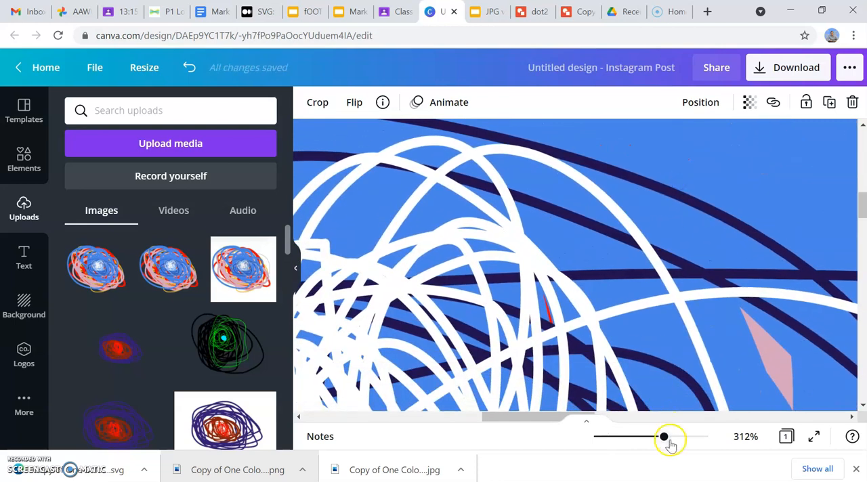
drag(663, 436, 707, 437)
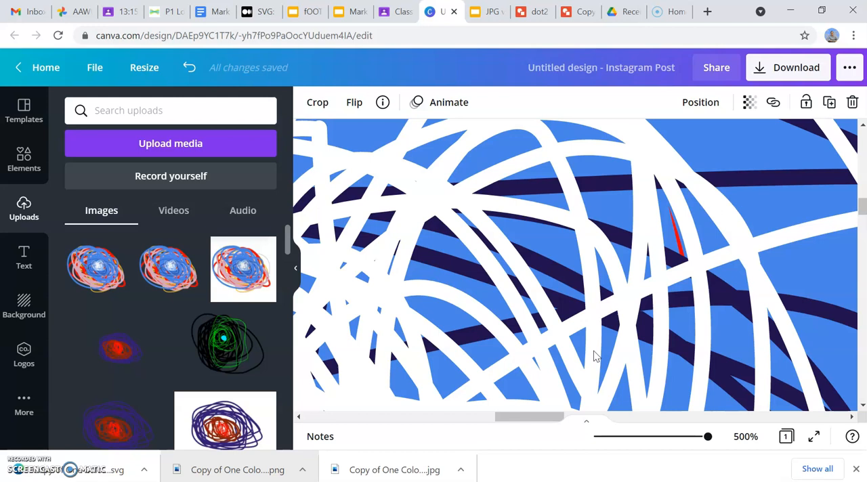
mouse_move(653, 338)
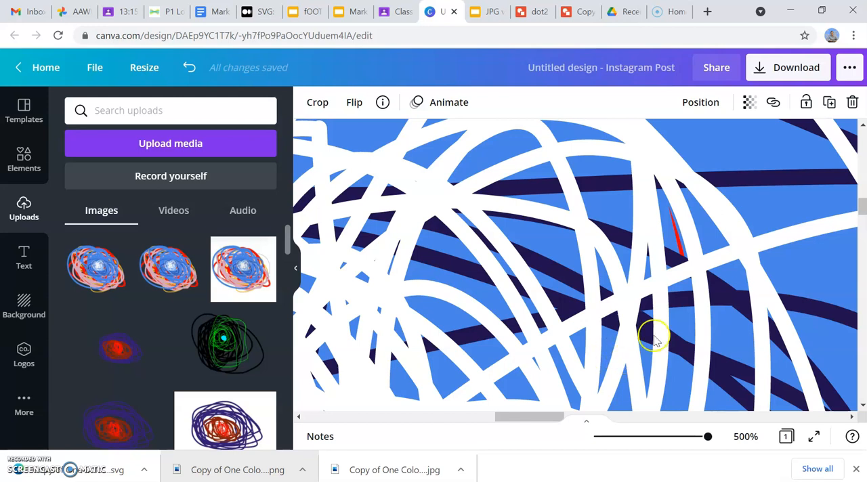
Zoom back out to the whole page and return to the first slide of the presentation.
drag(707, 437, 661, 437)
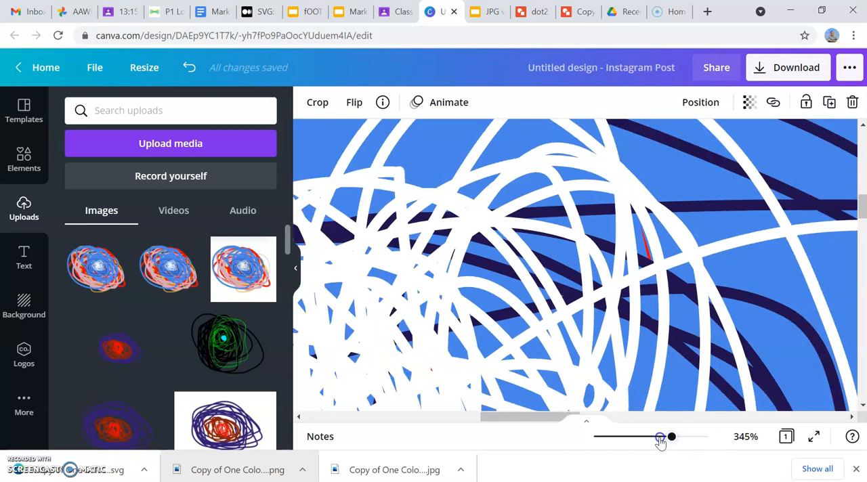
drag(671, 436, 634, 436)
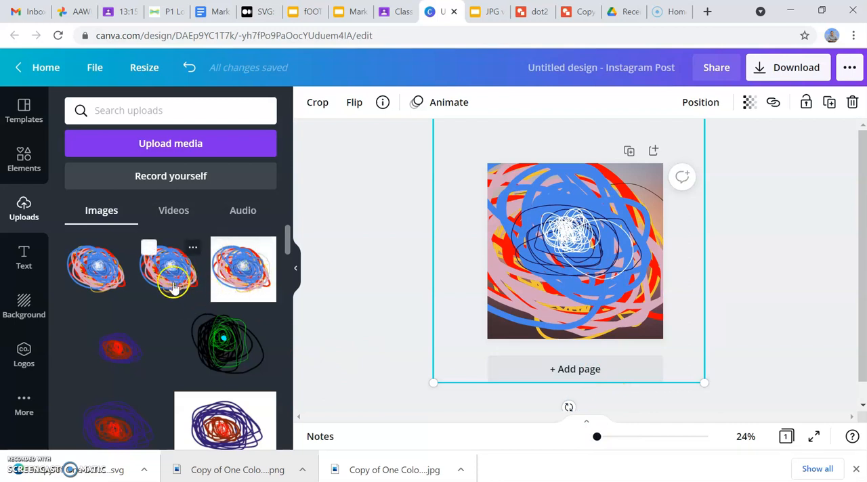
mouse_move(95, 268)
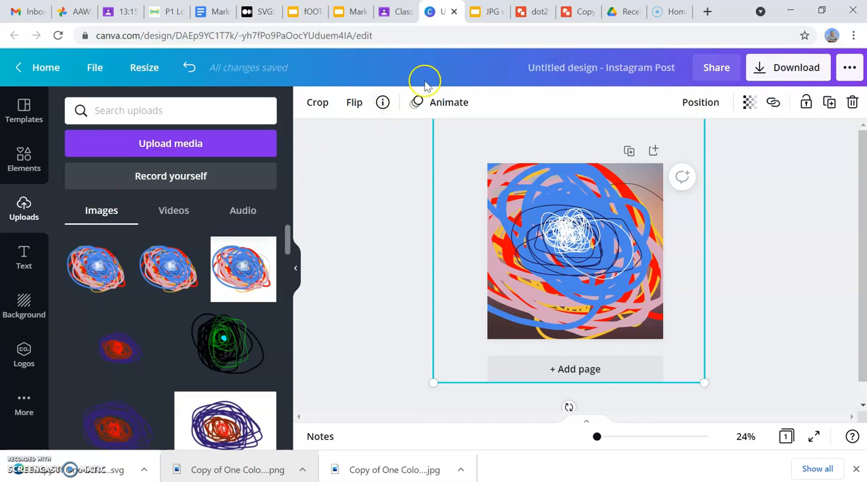
click(487, 11)
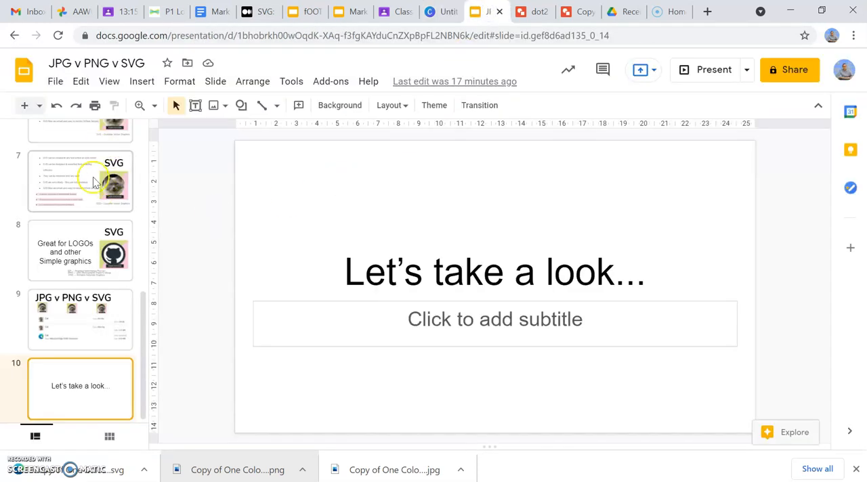
click(80, 153)
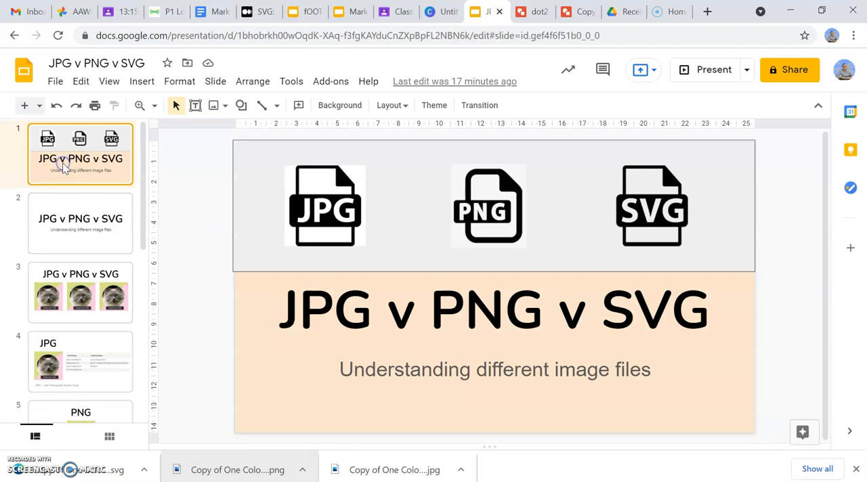